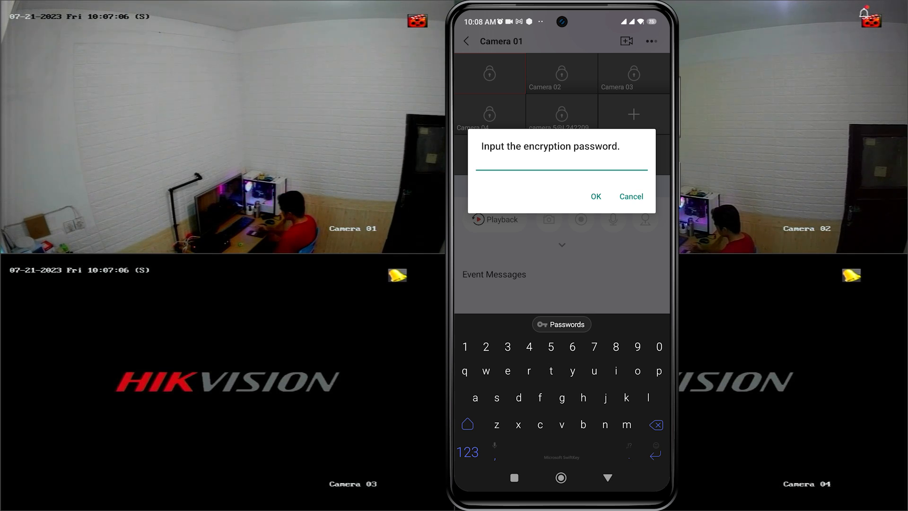
- Enter the recorder's main menu by drawing the admin unlock pattern from the live view
{"action": "left_click", "coordinate": [561, 164]}
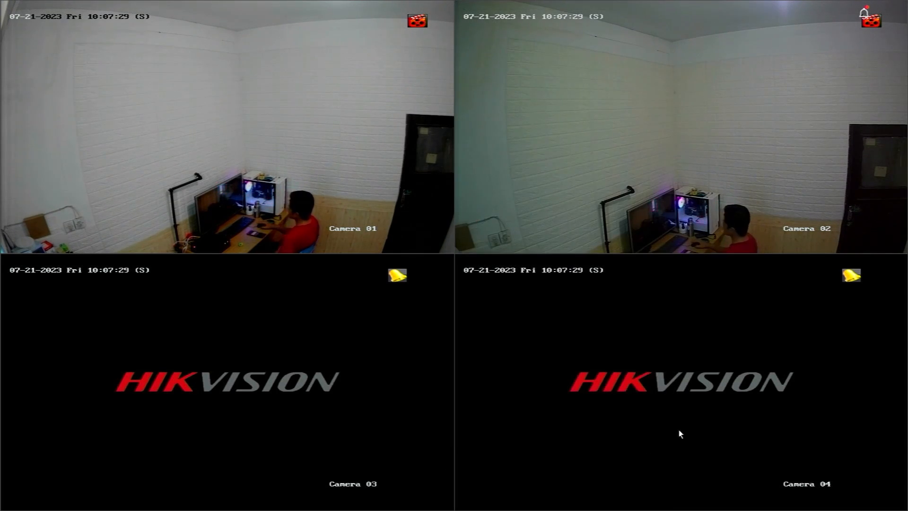
{"action": "mouse_move", "coordinate": [497, 302]}
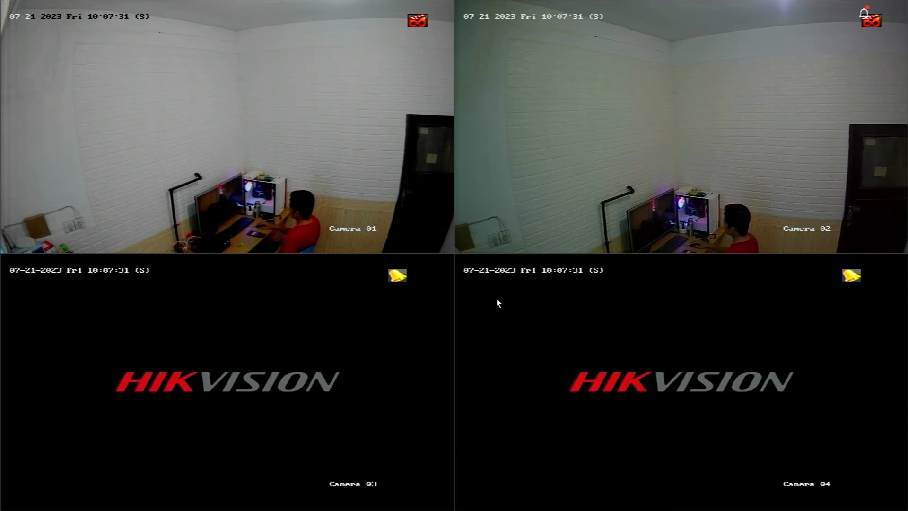
{"action": "right_click", "coordinate": [496, 303]}
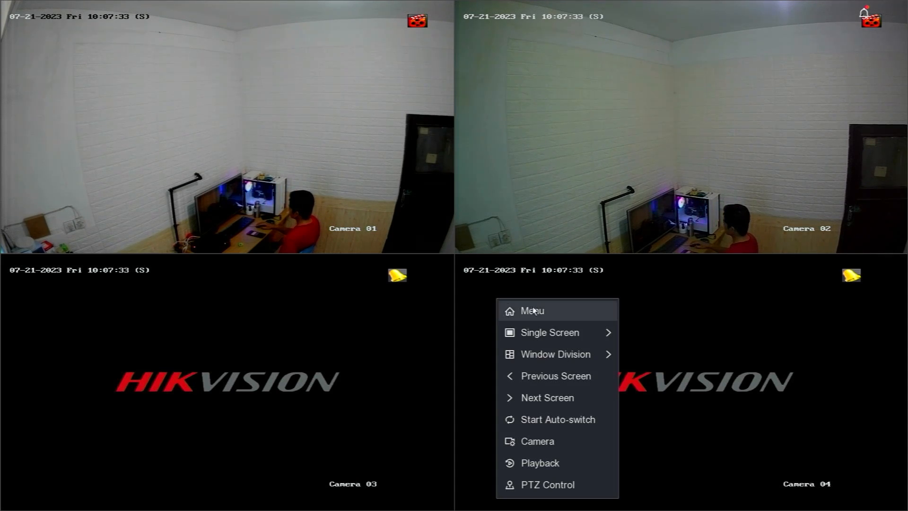
{"action": "left_click", "coordinate": [531, 312]}
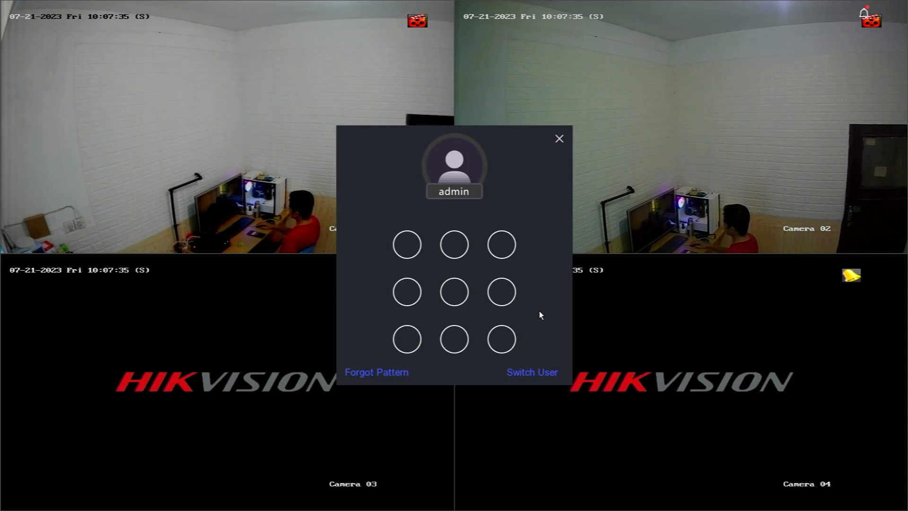
{"action": "left_click_drag", "start_coordinate": [453, 244], "coordinate": [453, 339]}
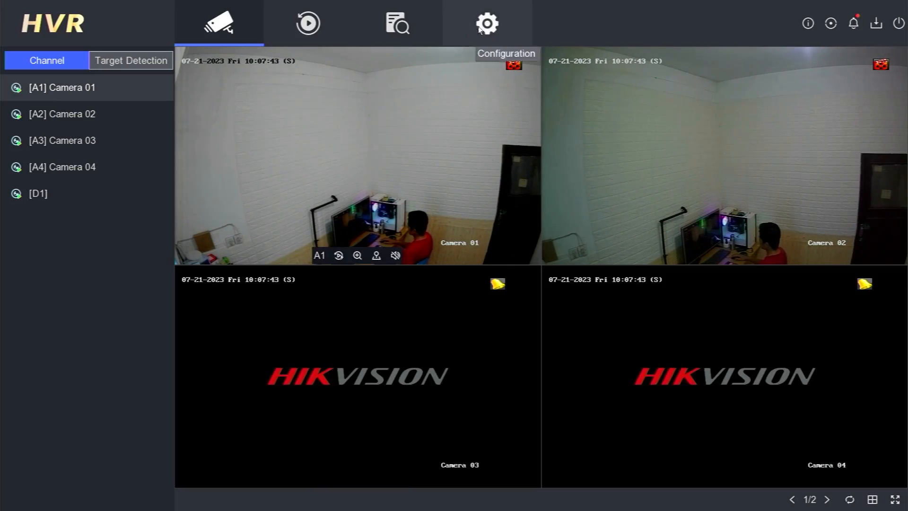
- Go to Configuration > Network > Platform Access showing Hik-Connect enabled with the masked code
{"action": "left_click", "coordinate": [487, 23]}
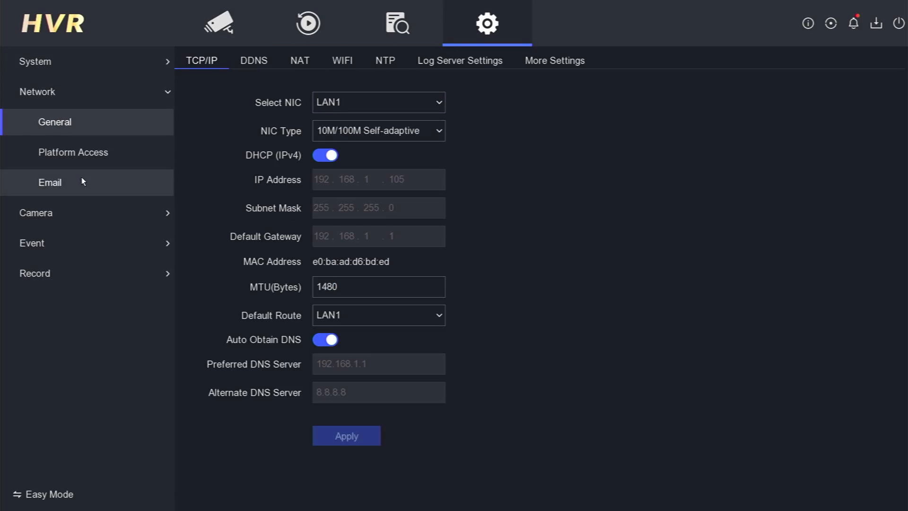
{"action": "left_click", "coordinate": [73, 151]}
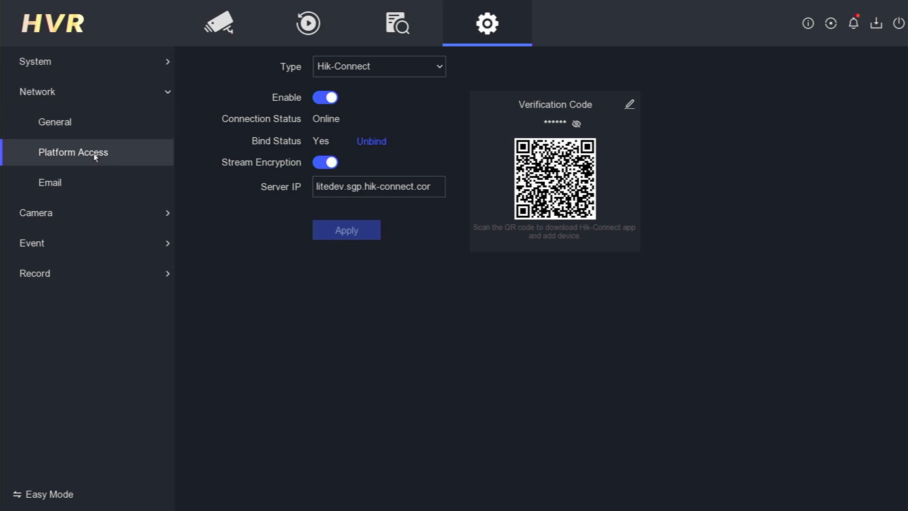
{"action": "mouse_move", "coordinate": [126, 156]}
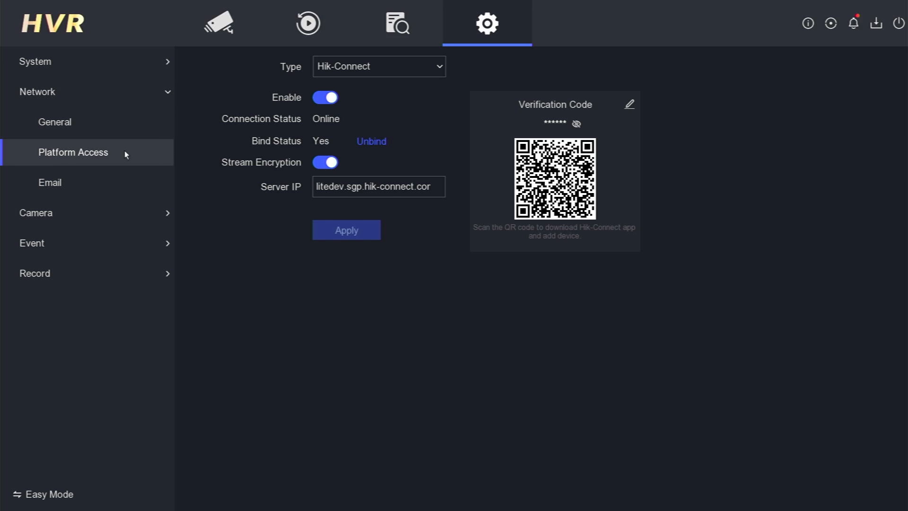
{"action": "mouse_move", "coordinate": [577, 123]}
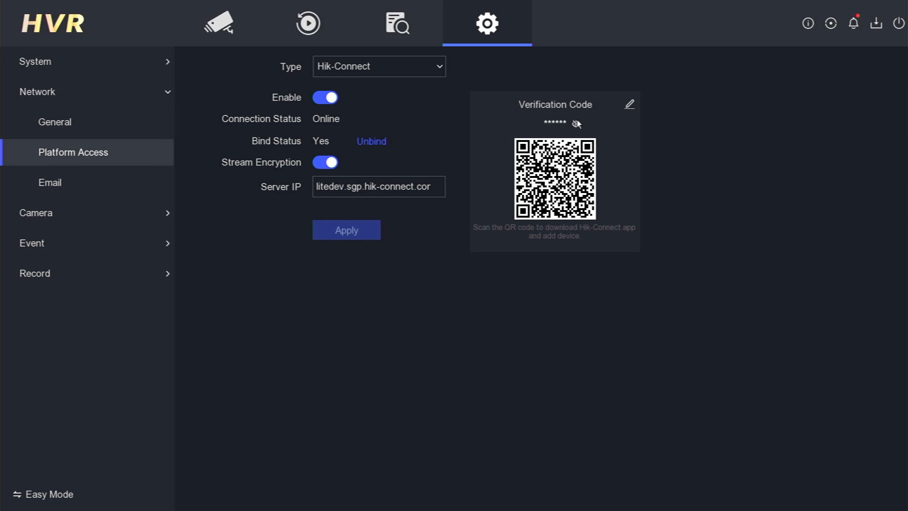
- Unmask the Hik-Connect verification code so it shows in plain text
{"action": "left_click", "coordinate": [576, 124]}
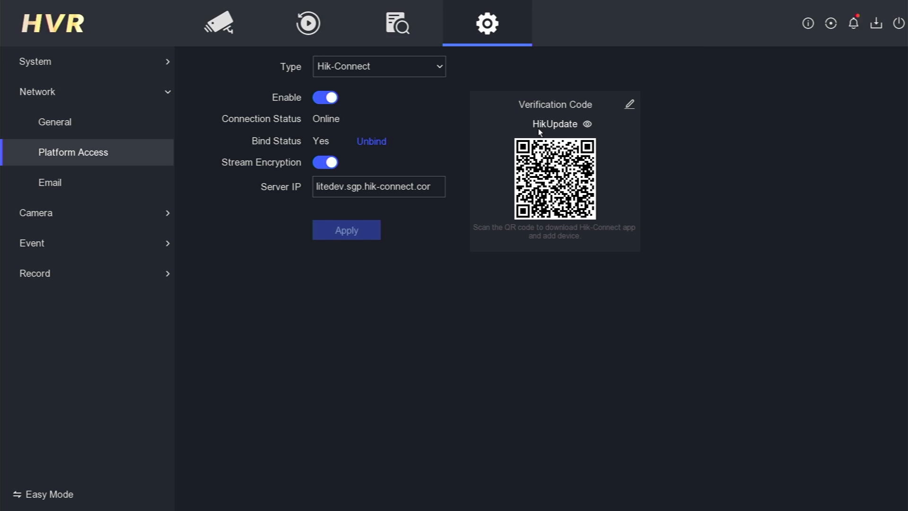
{"action": "mouse_move", "coordinate": [601, 134]}
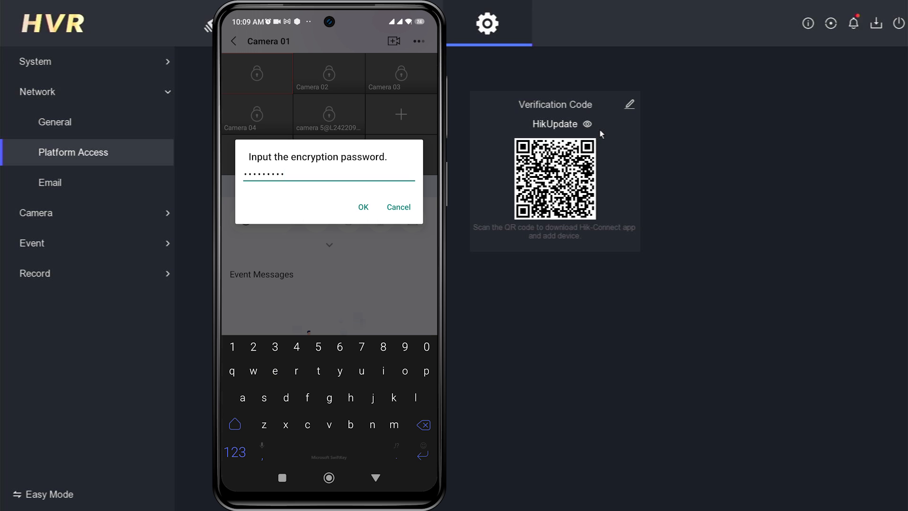
- Confirm the encryption password, return to the device list and start Camera 02's live view
{"action": "left_click", "coordinate": [363, 207]}
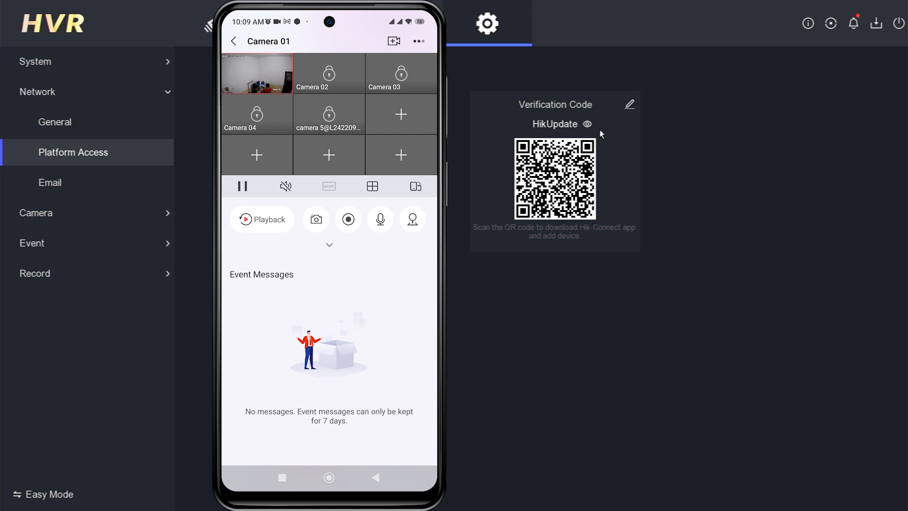
{"action": "left_click", "coordinate": [400, 74]}
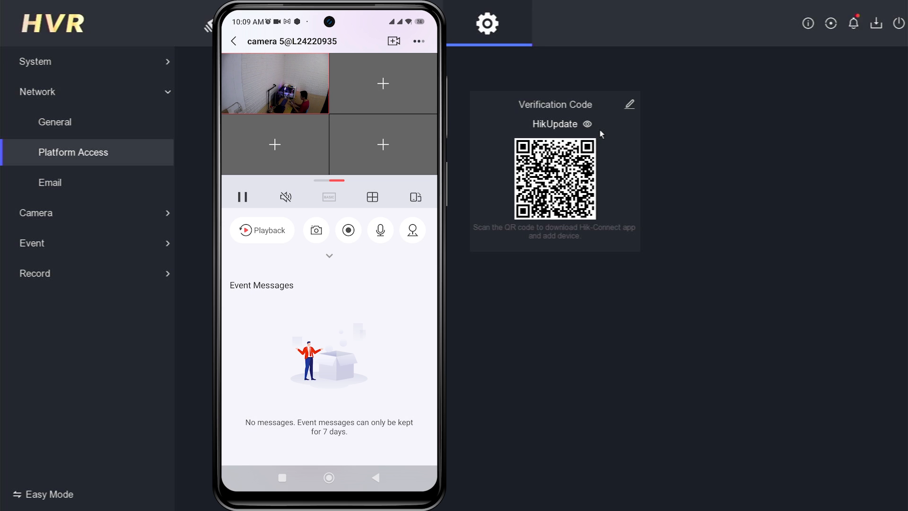
{"action": "left_click", "coordinate": [233, 41]}
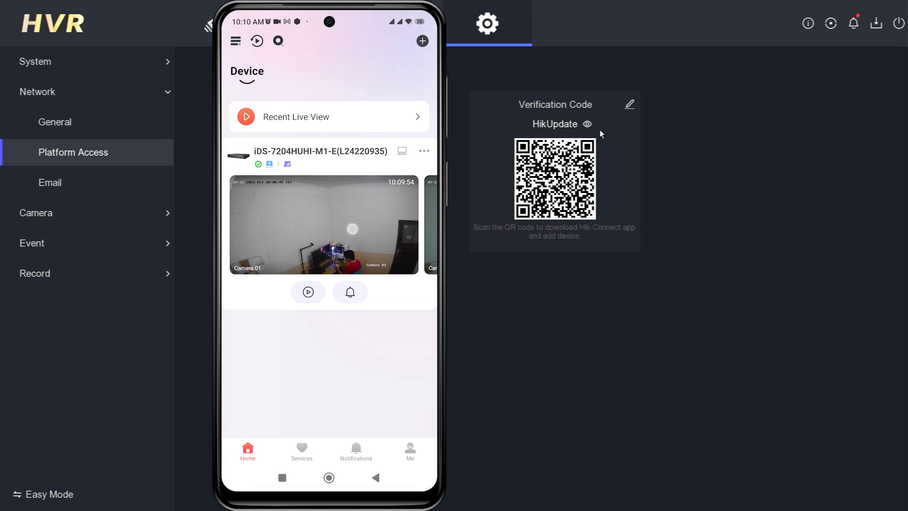
{"action": "left_click", "coordinate": [323, 226]}
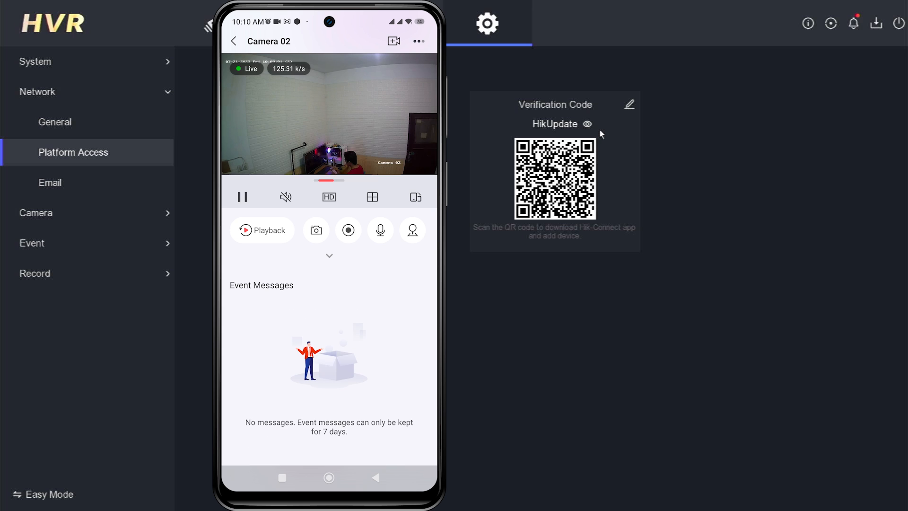